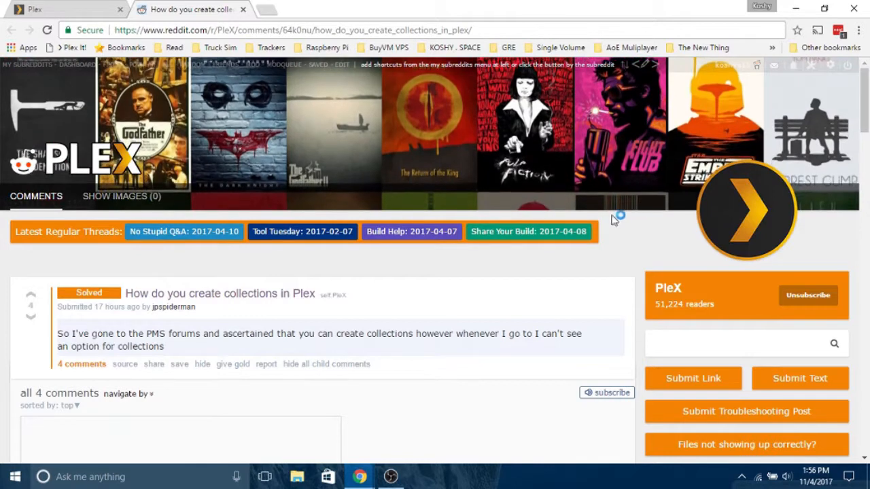
# Scroll down the Movies library toward the Anchorman movie posters
pyautogui.scroll(-3)
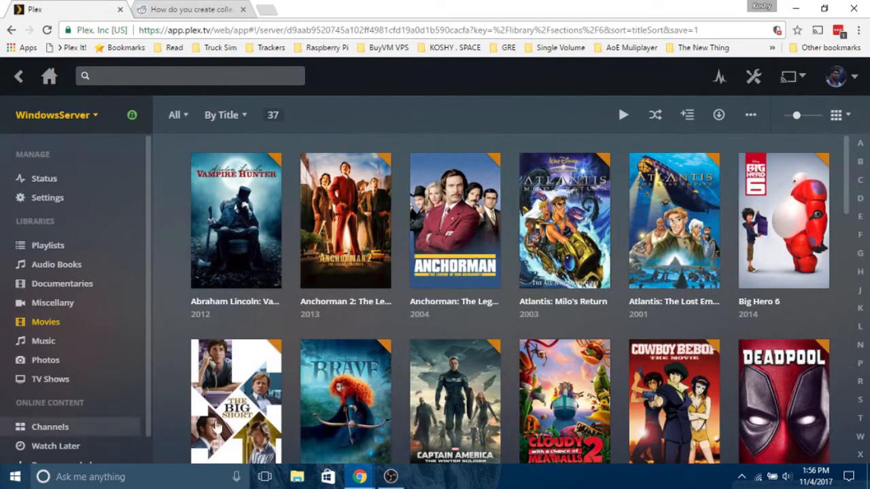
pyautogui.moveTo(45, 322)
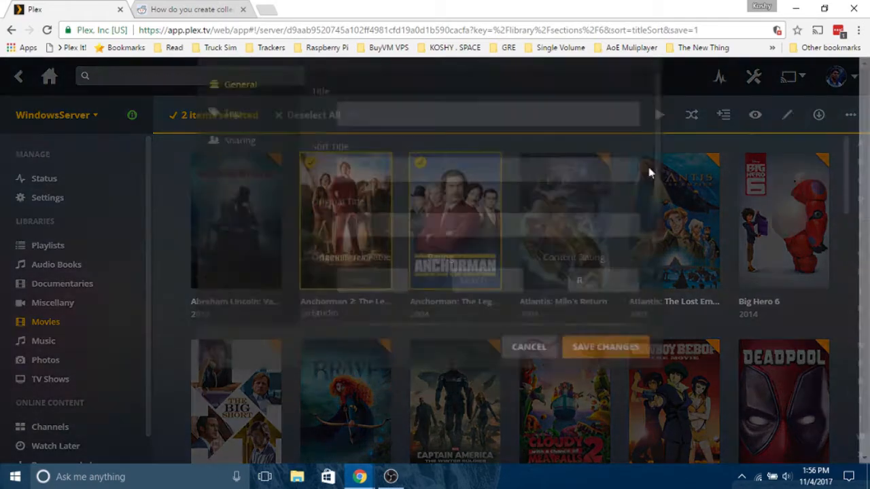
# Under Tags, add a new 'Anchorman' collection to both movies and save
pyautogui.click(787, 114)
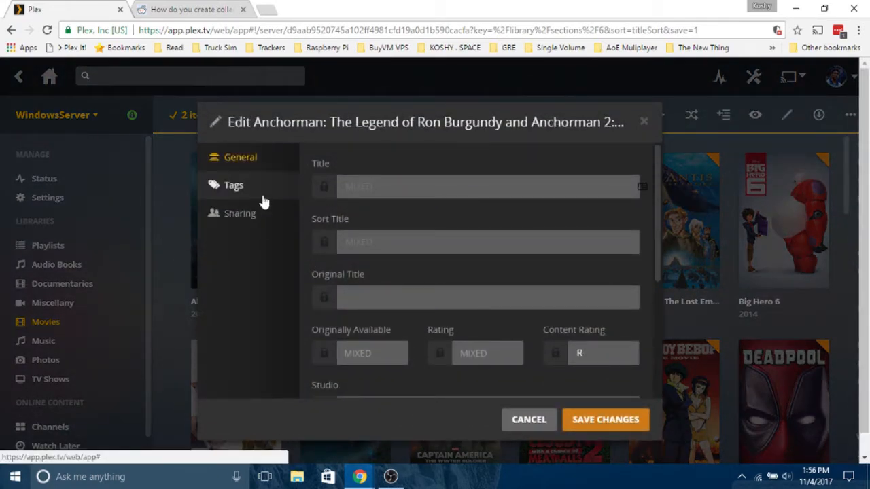
pyautogui.click(234, 185)
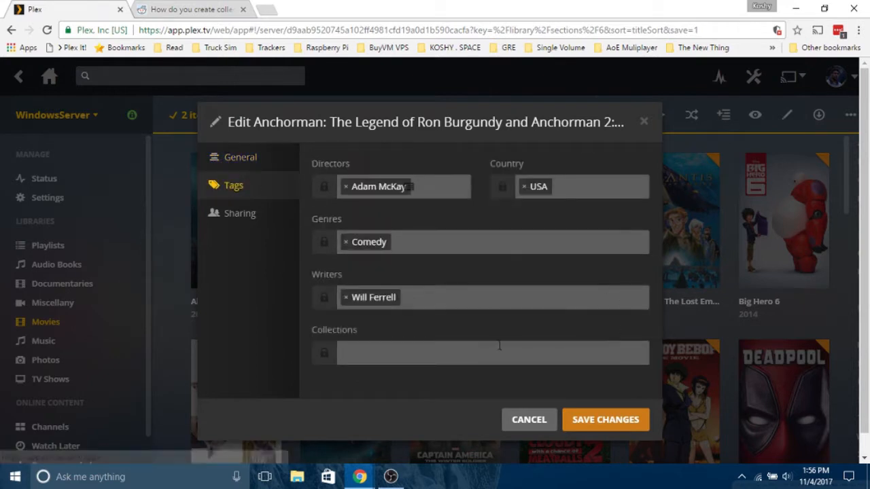
pyautogui.moveTo(708, 335)
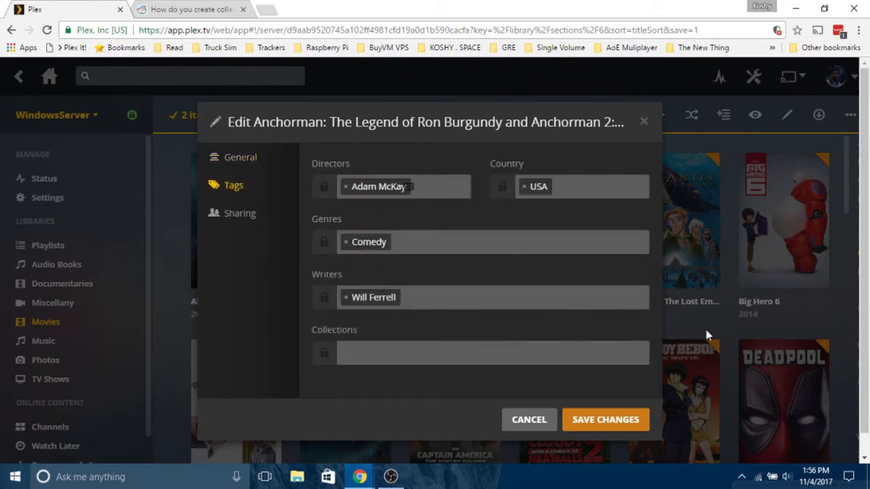
pyautogui.click(492, 353)
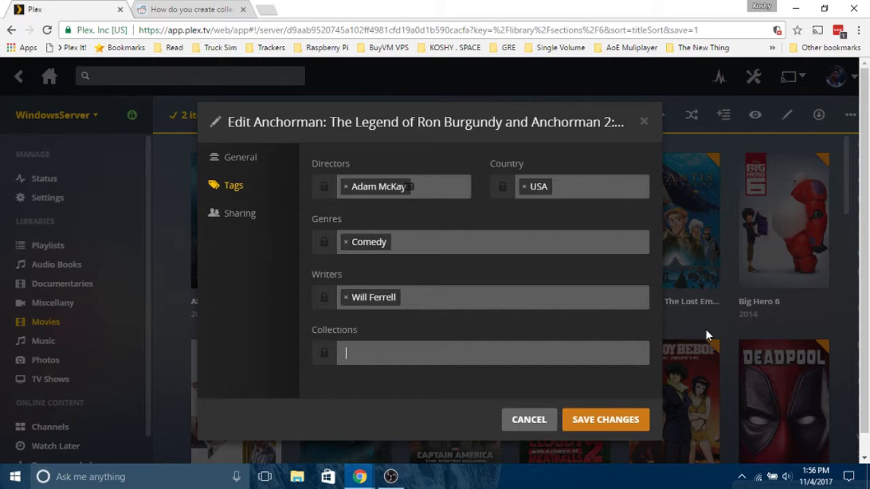
pyautogui.write('A')
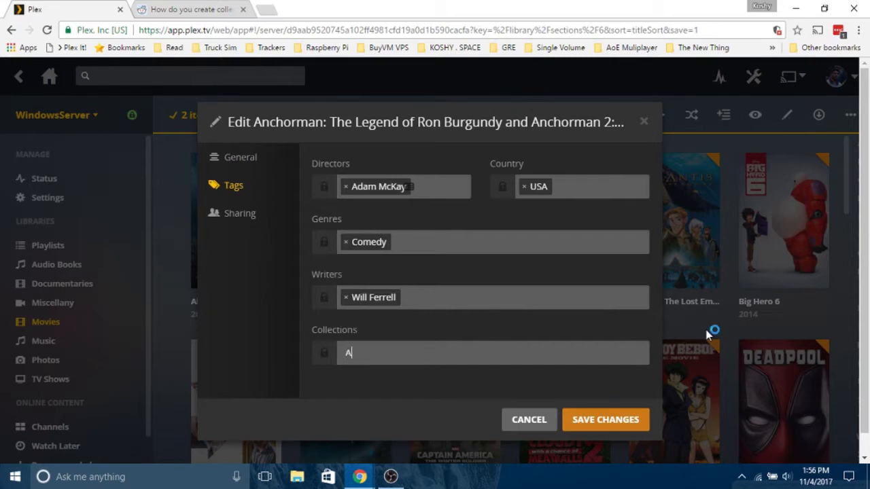
pyautogui.write('nchor')
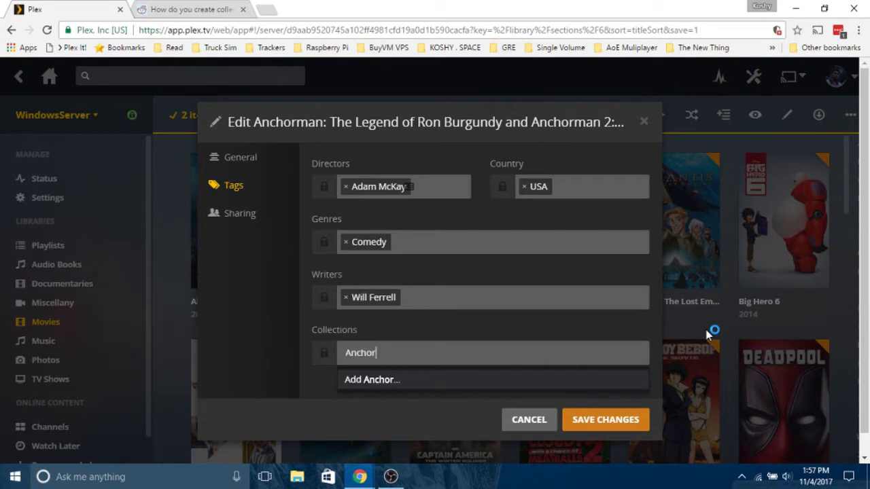
pyautogui.write('man')
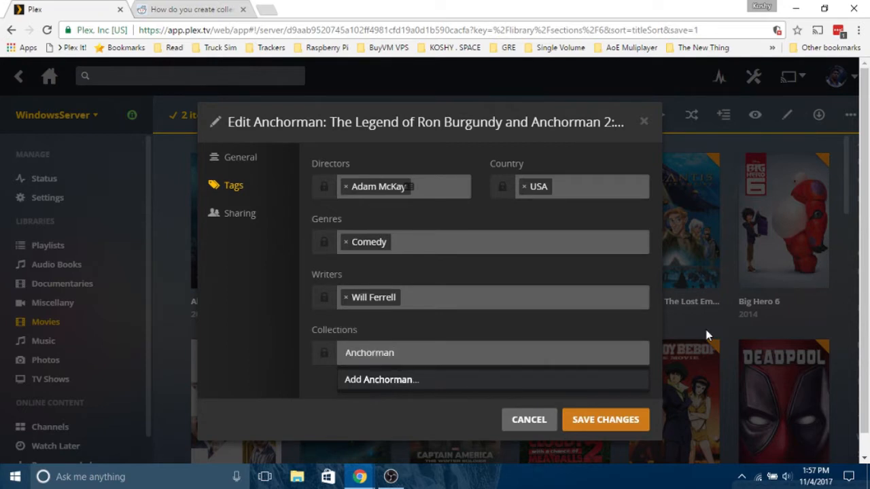
pyautogui.click(380, 379)
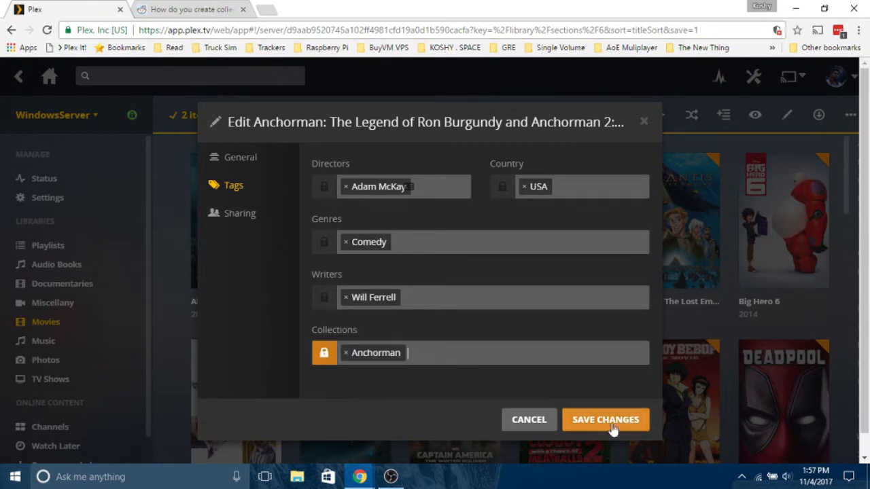
pyautogui.click(605, 419)
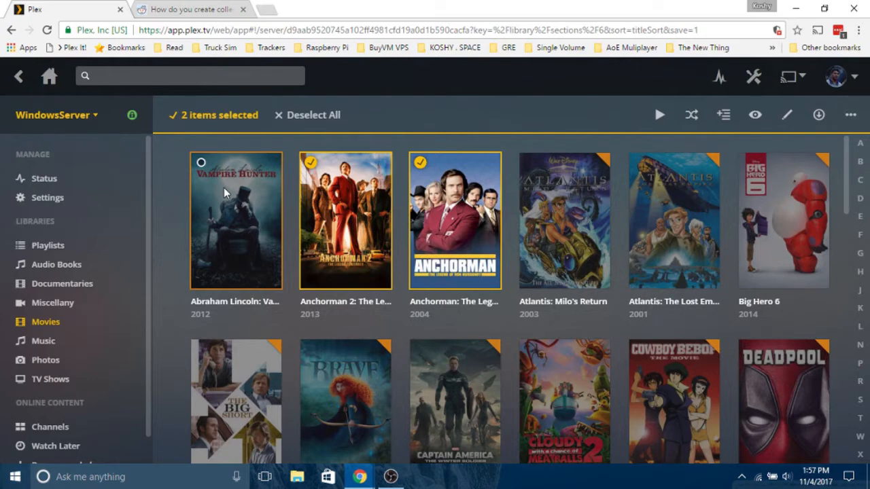
pyautogui.moveTo(577, 187)
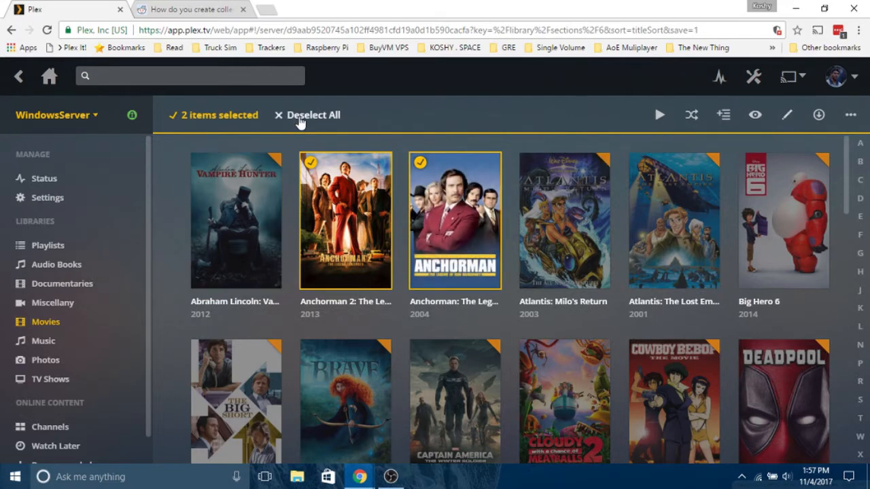
# Deselect both Anchorman movies with Deselect All
pyautogui.click(312, 115)
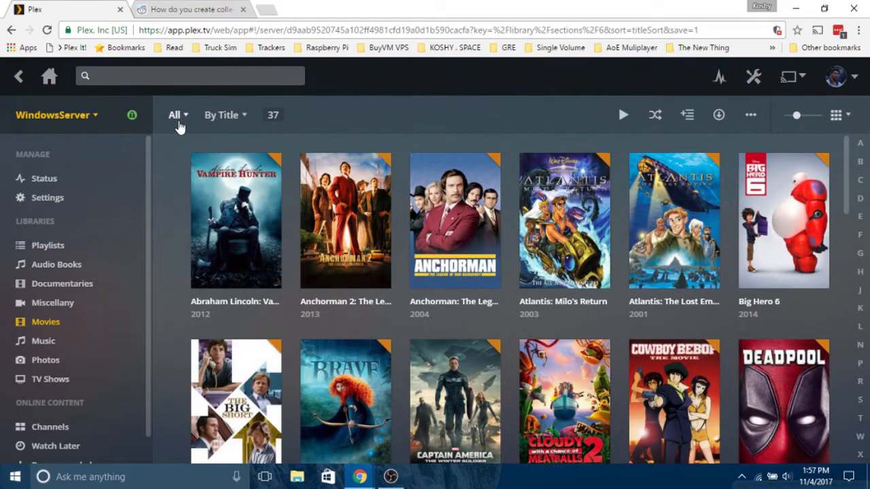
# Change the library filter from All to Collection: Anchorman
pyautogui.click(173, 114)
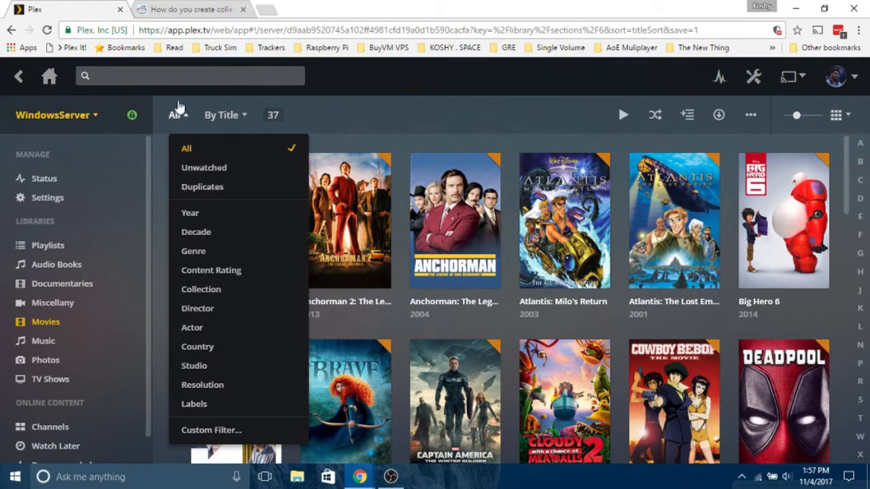
pyautogui.moveTo(200, 289)
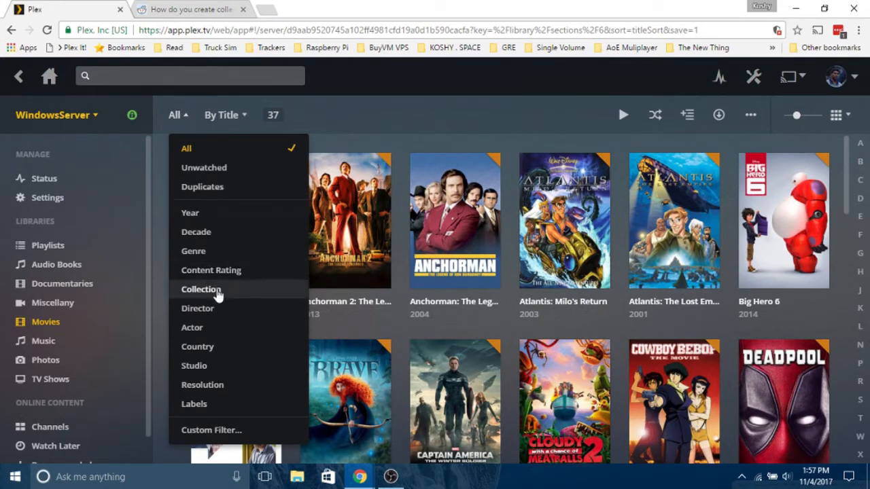
pyautogui.click(202, 289)
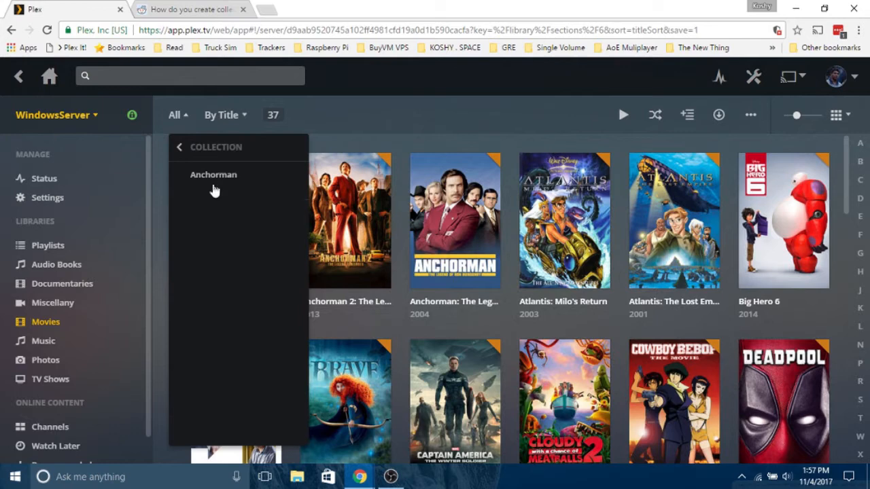
pyautogui.click(213, 174)
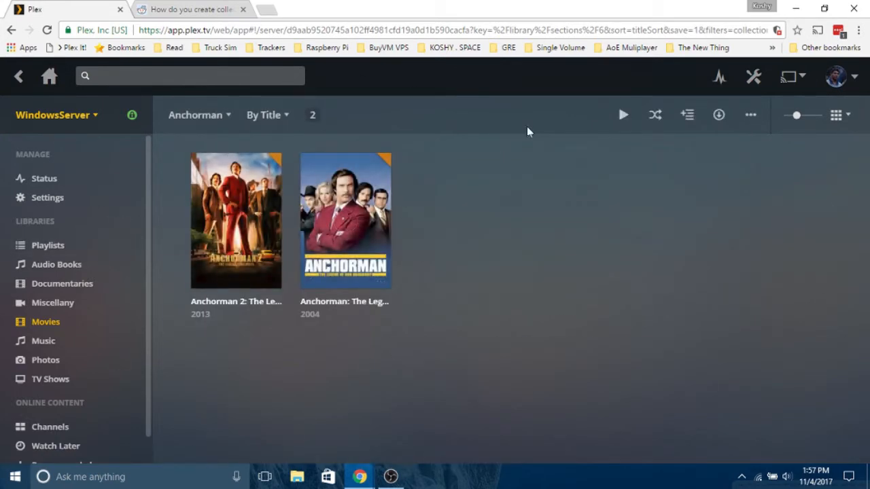
pyautogui.moveTo(474, 286)
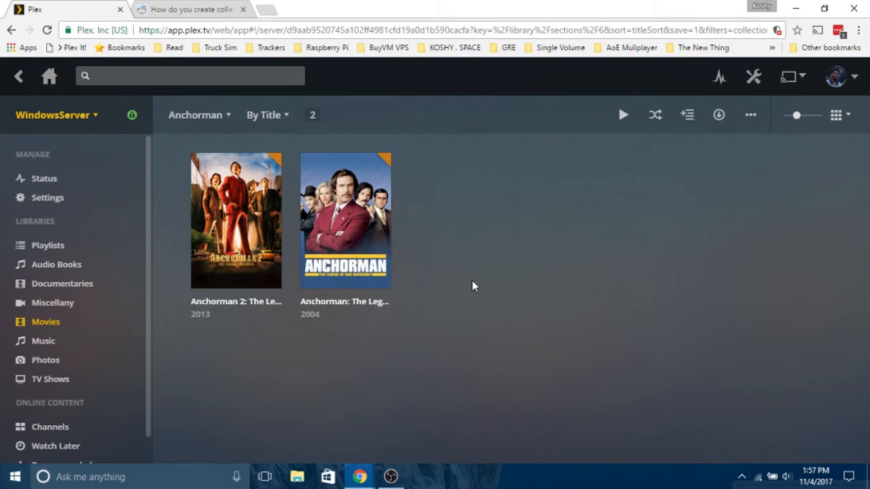